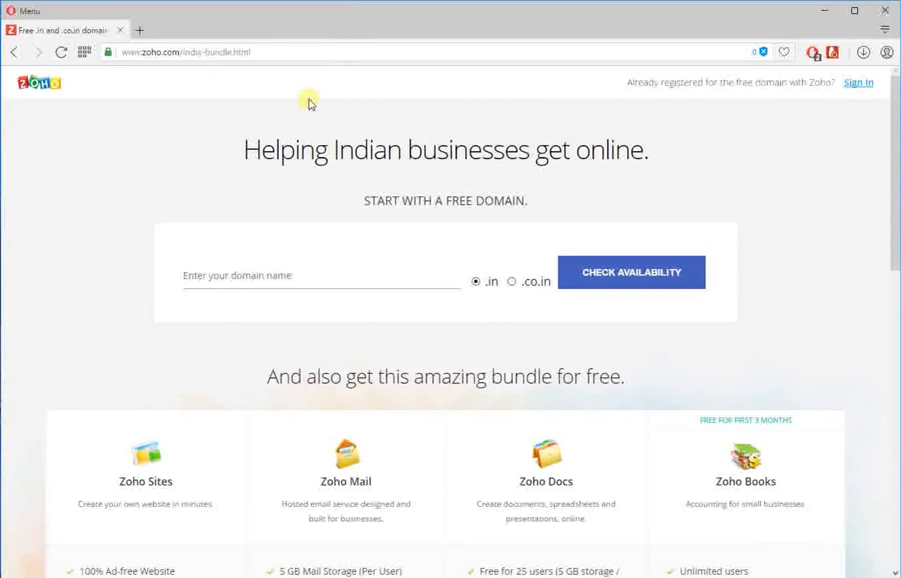
mouse_move(222, 300)
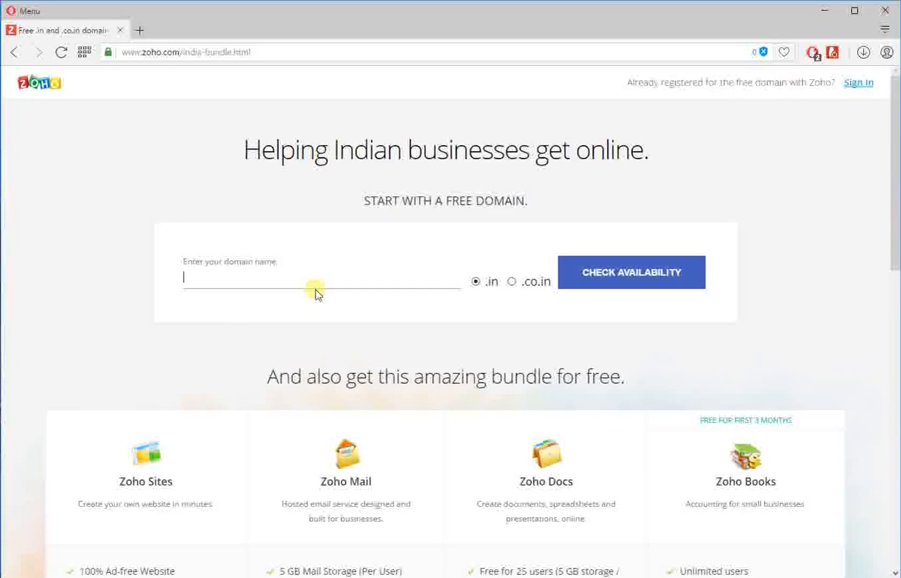
Check that maxvoidindia.in is available and continue to sign up for it
type("max")
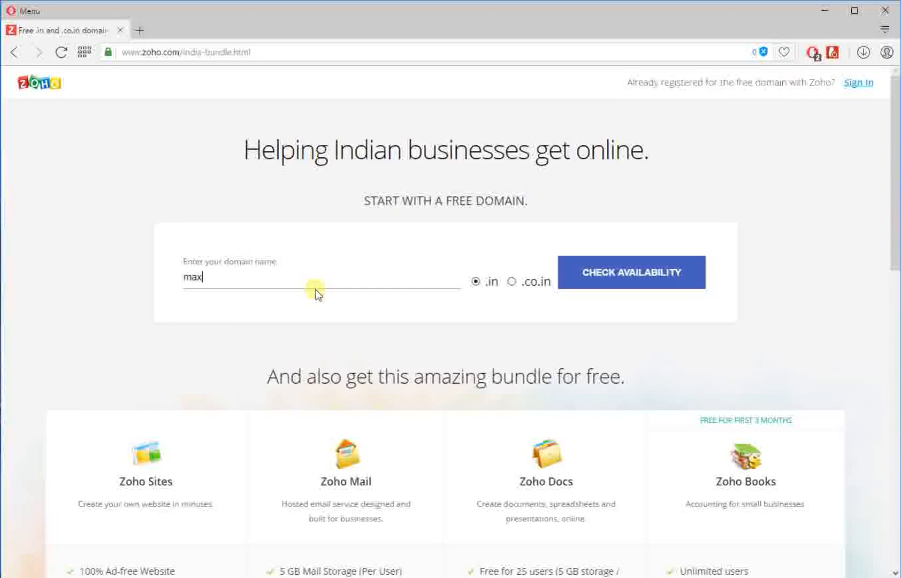
type("voidindia")
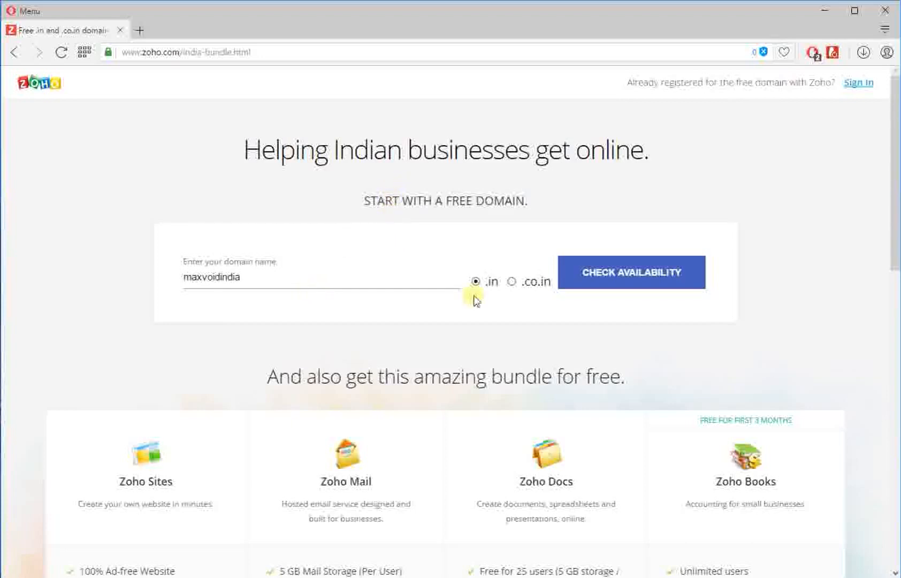
mouse_move(515, 297)
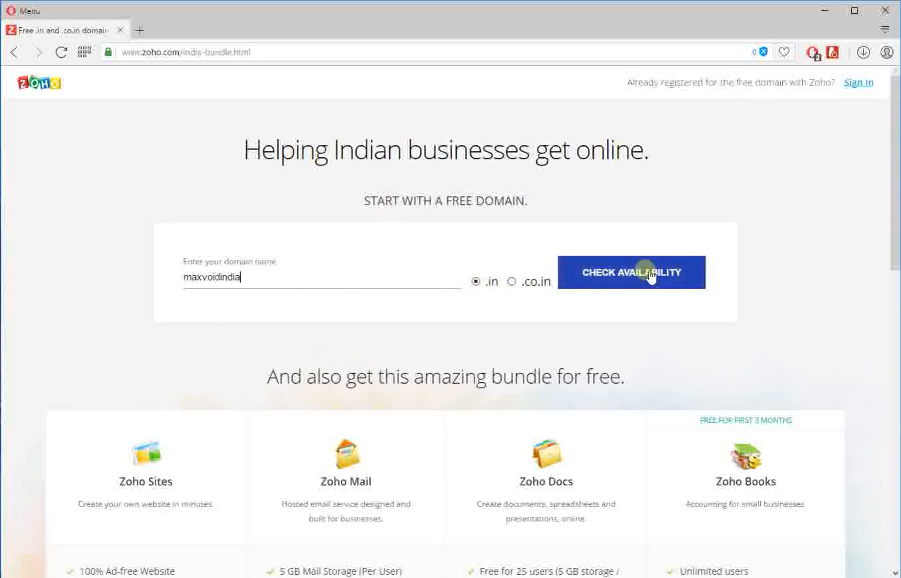
left_click(631, 271)
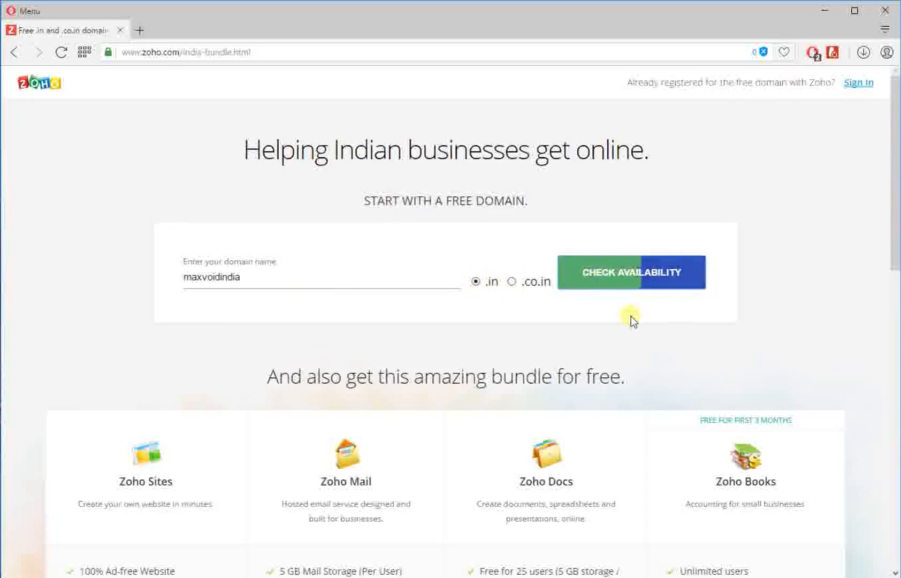
left_click(630, 272)
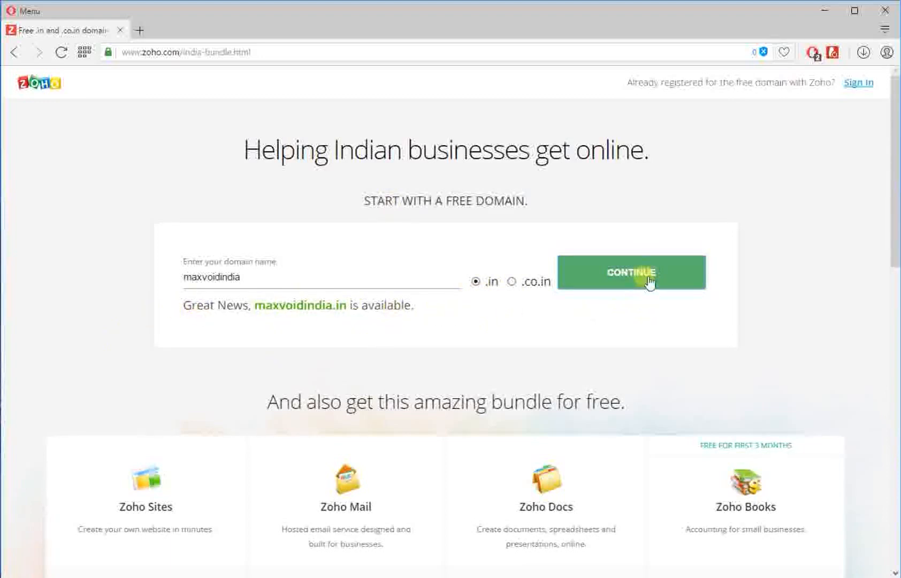
left_click(632, 272)
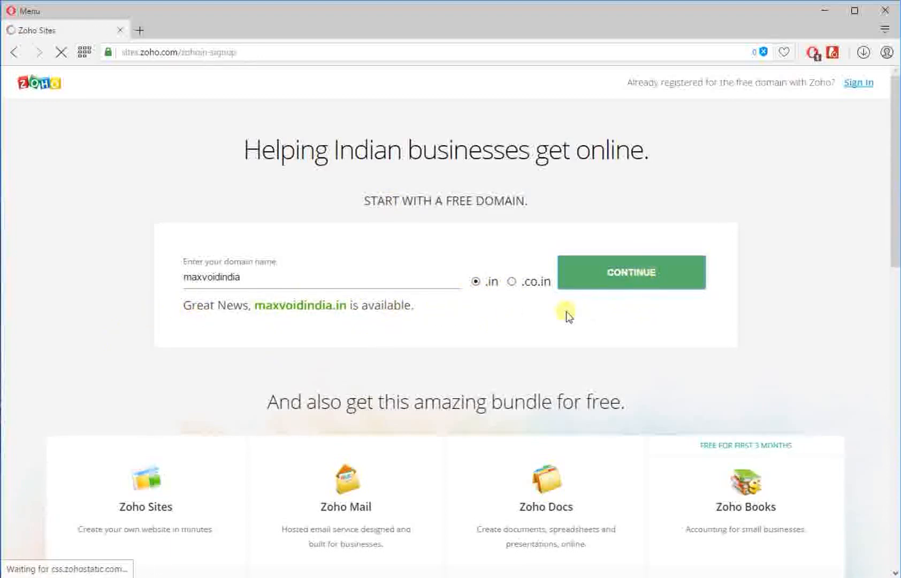
Review the signup form for maxvoidindia.in, starting at the First Name field
left_click(631, 272)
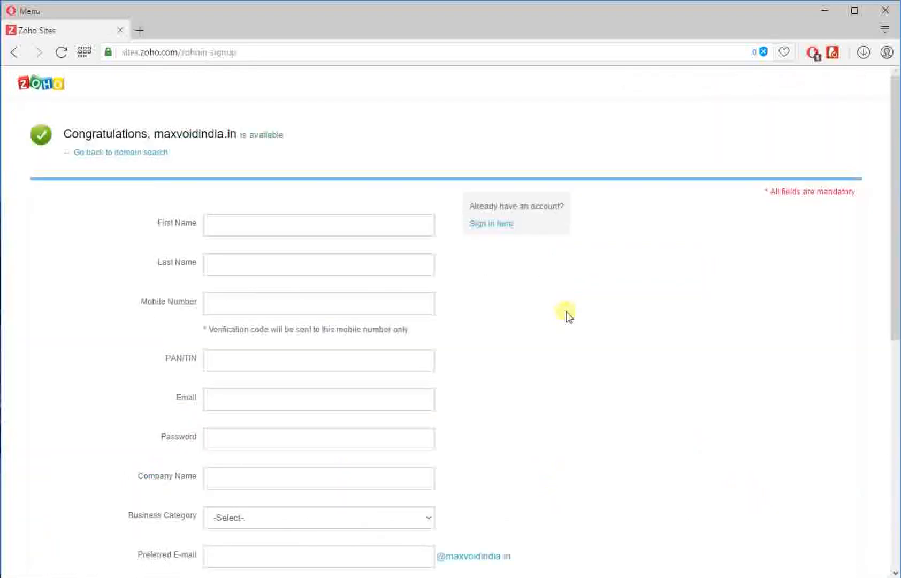
left_click(317, 225)
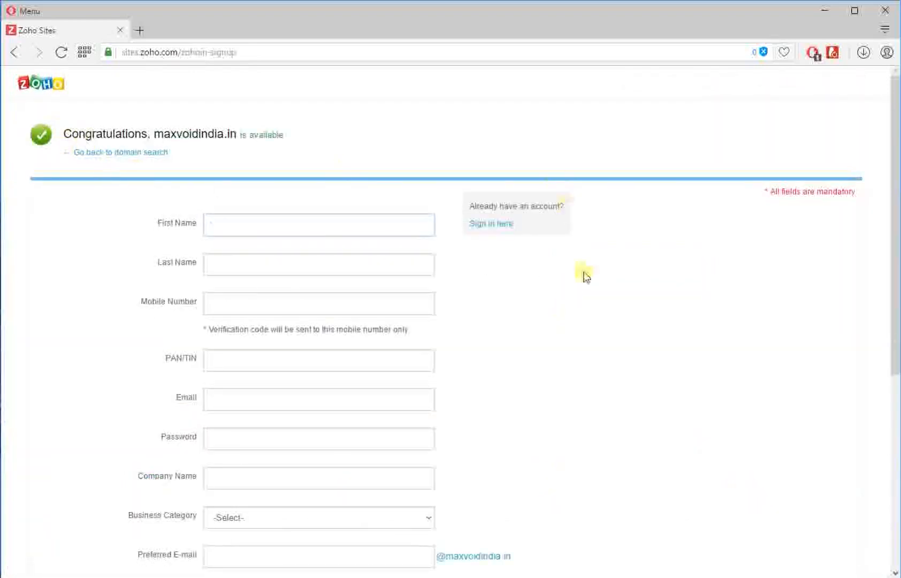
left_click(318, 223)
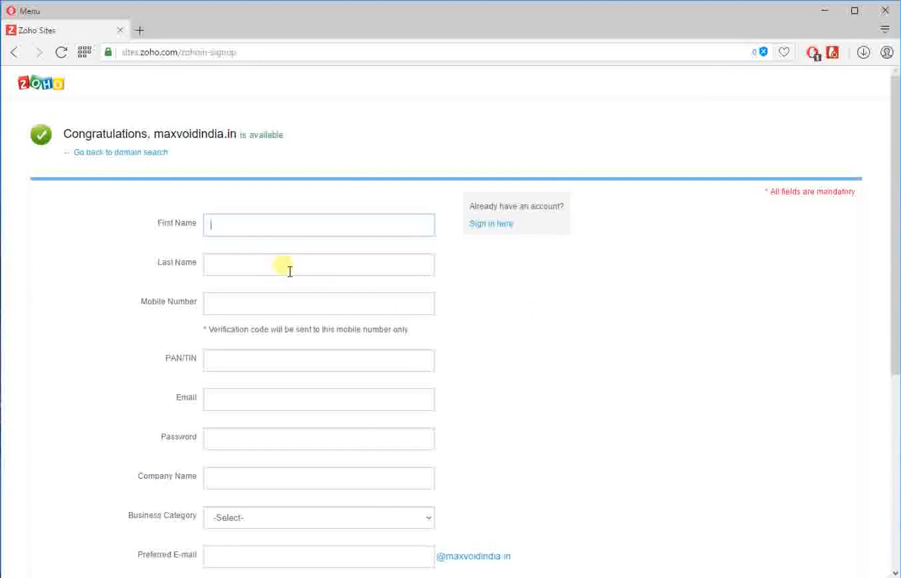
scroll("down", 3)
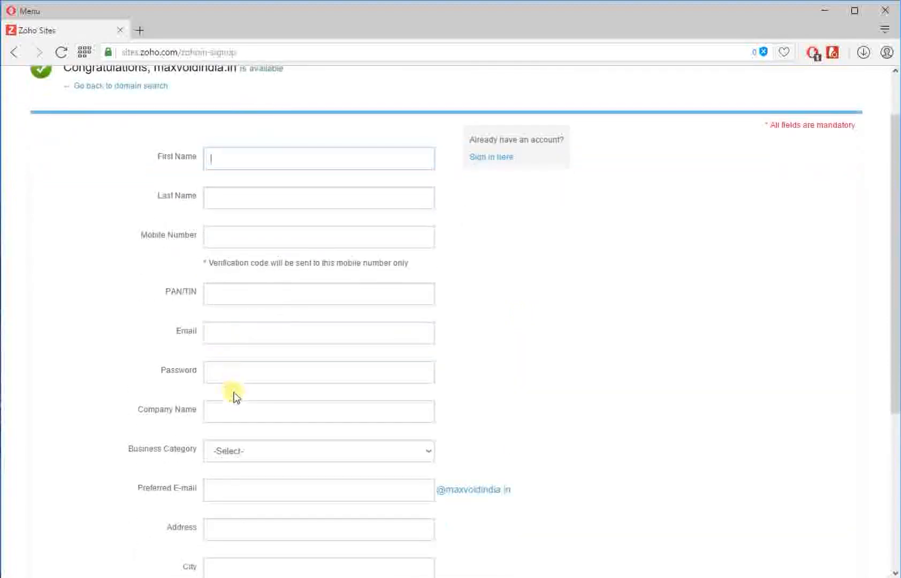
scroll("down", 3)
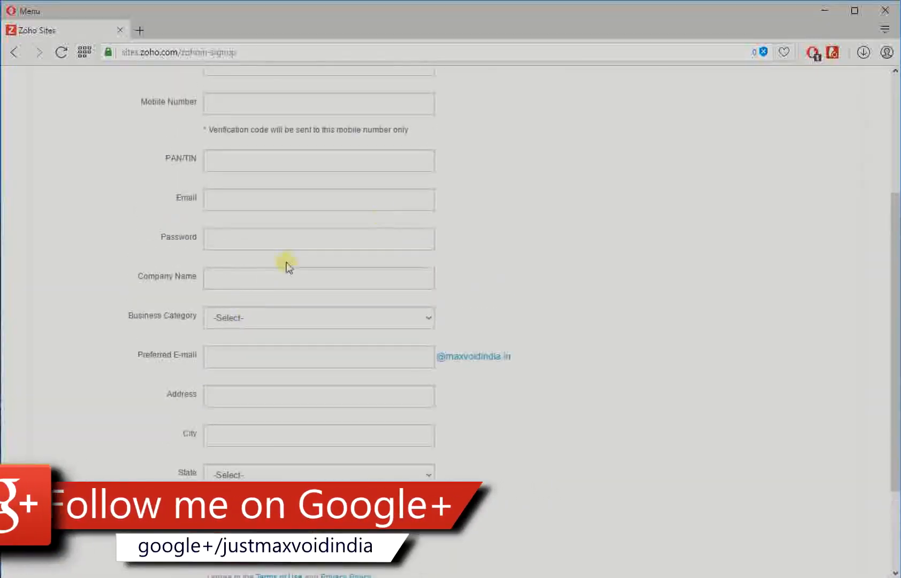
scroll("up", 3)
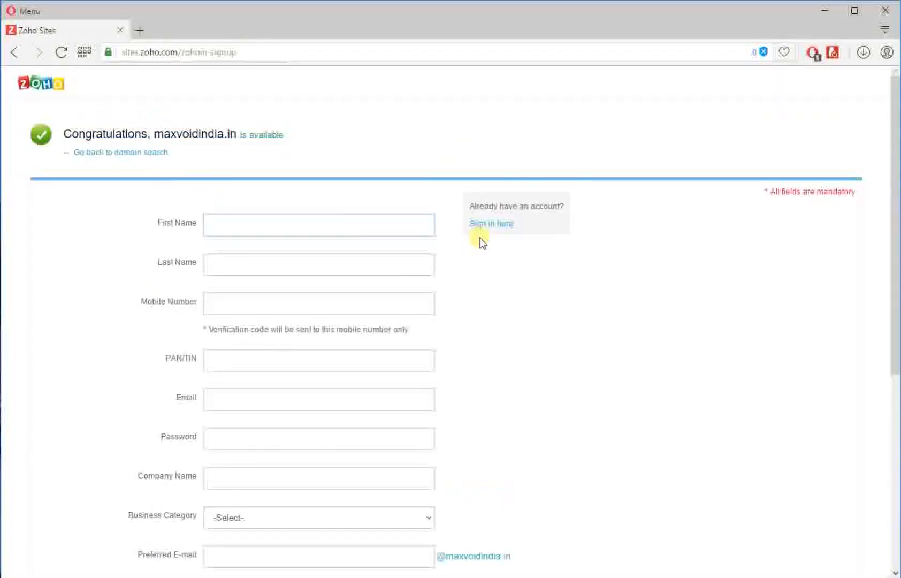
left_click(318, 224)
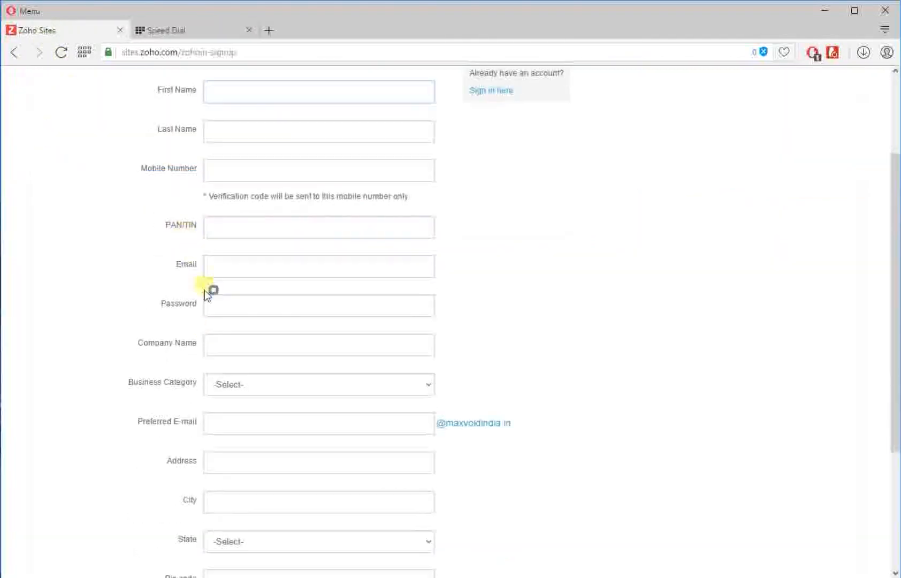
scroll("down", 3)
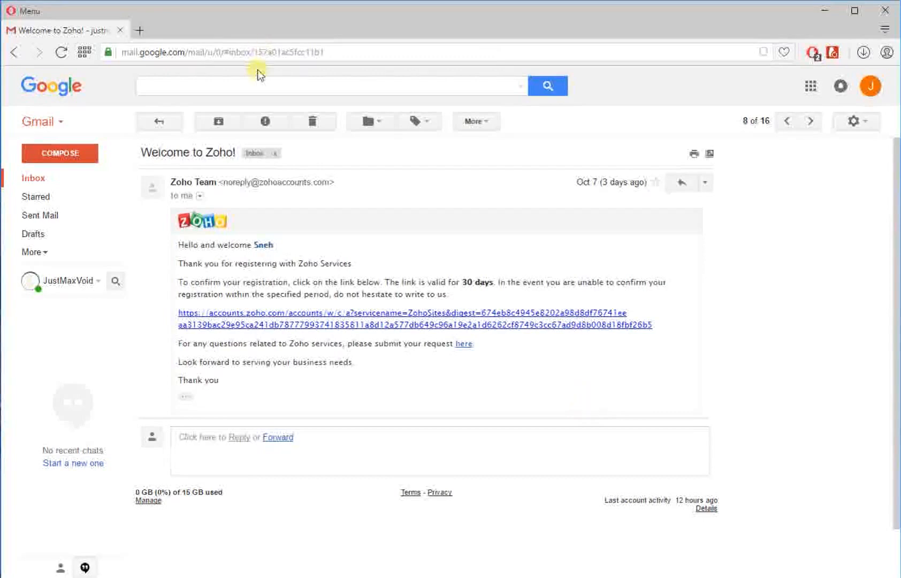
mouse_move(269, 222)
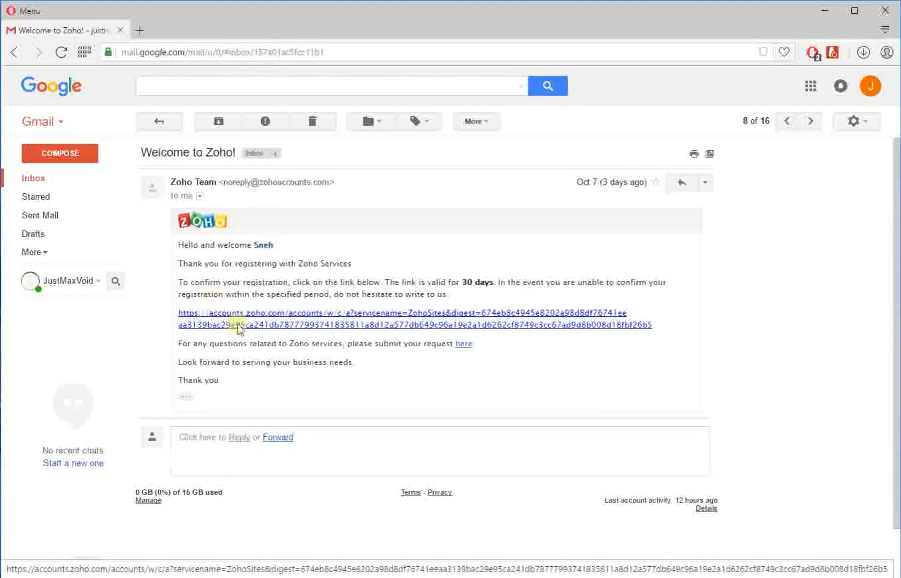
Follow the confirmation link in the 'Welcome to Zoho!' email
left_click(238, 330)
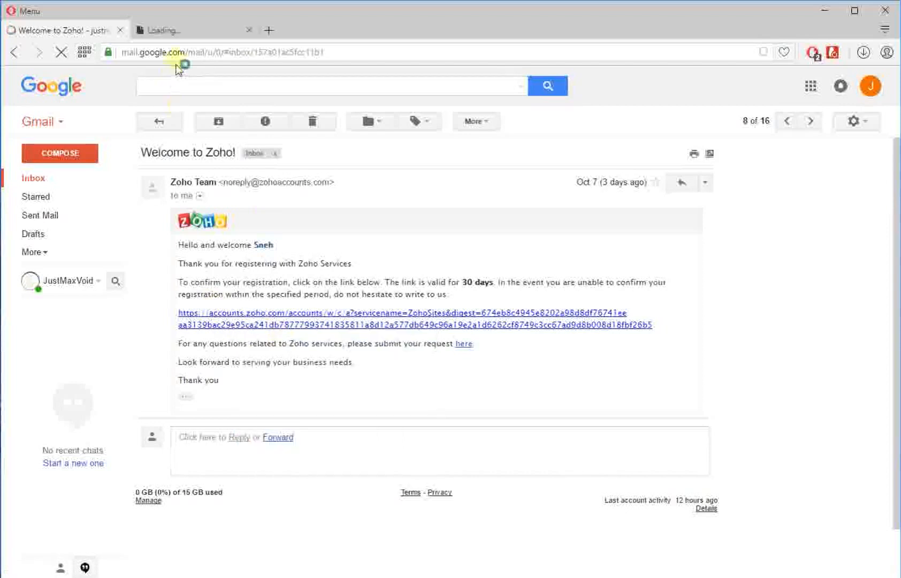
left_click(407, 313)
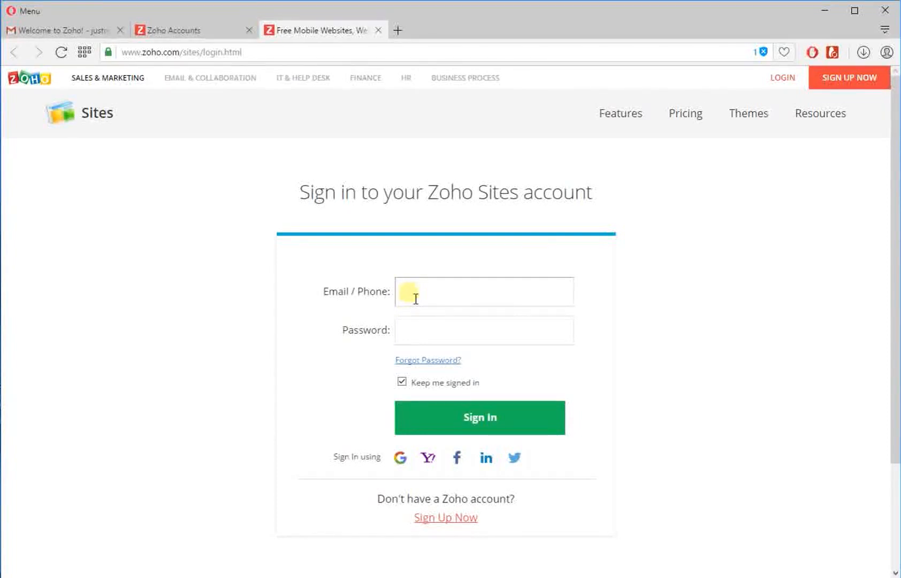
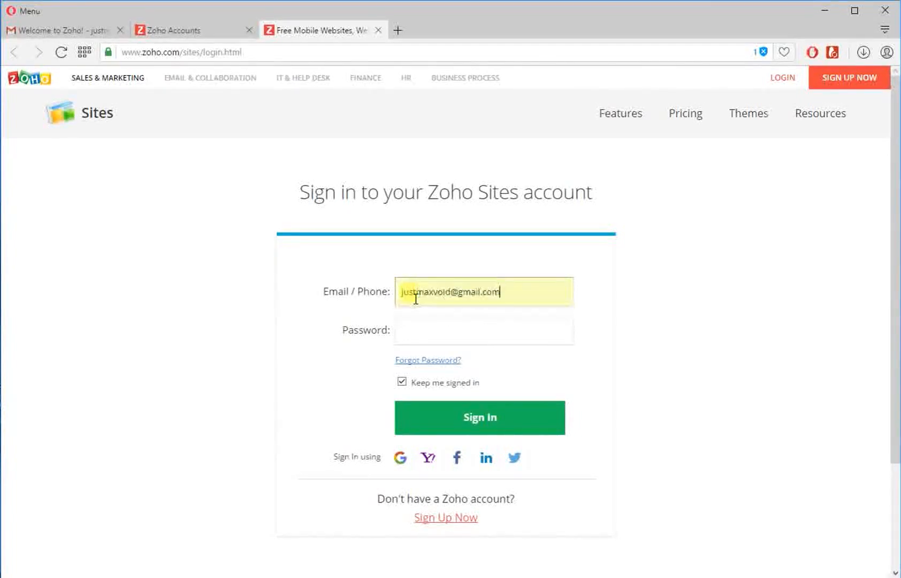
left_click(484, 330)
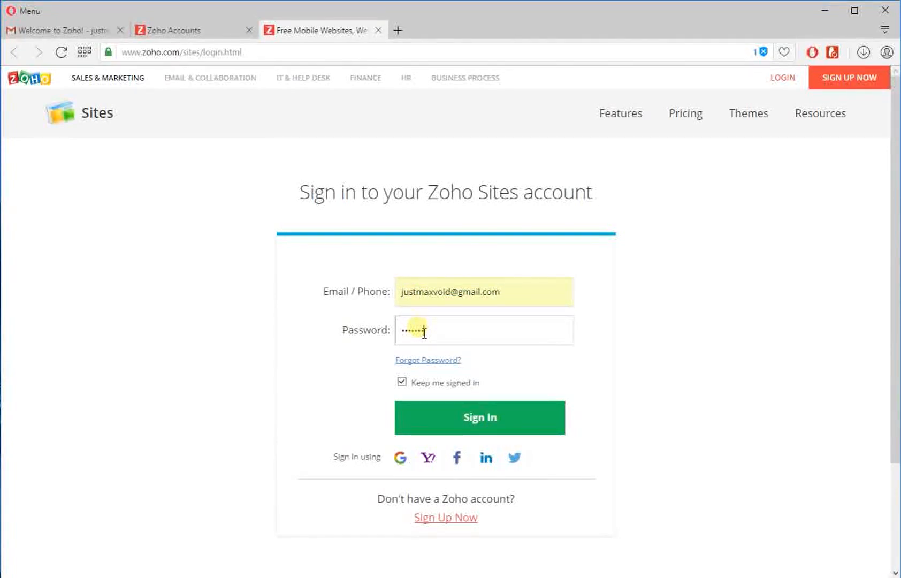
left_click(479, 418)
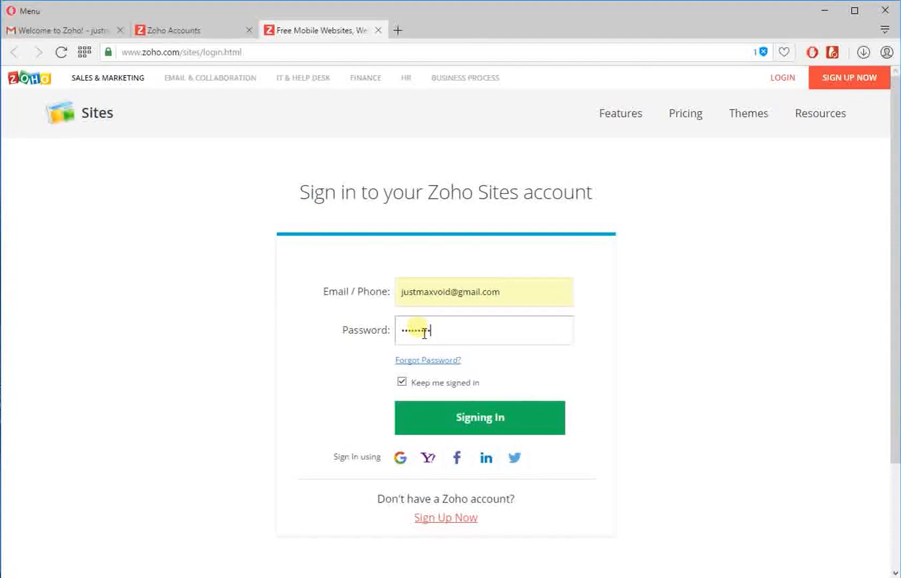
left_click(479, 417)
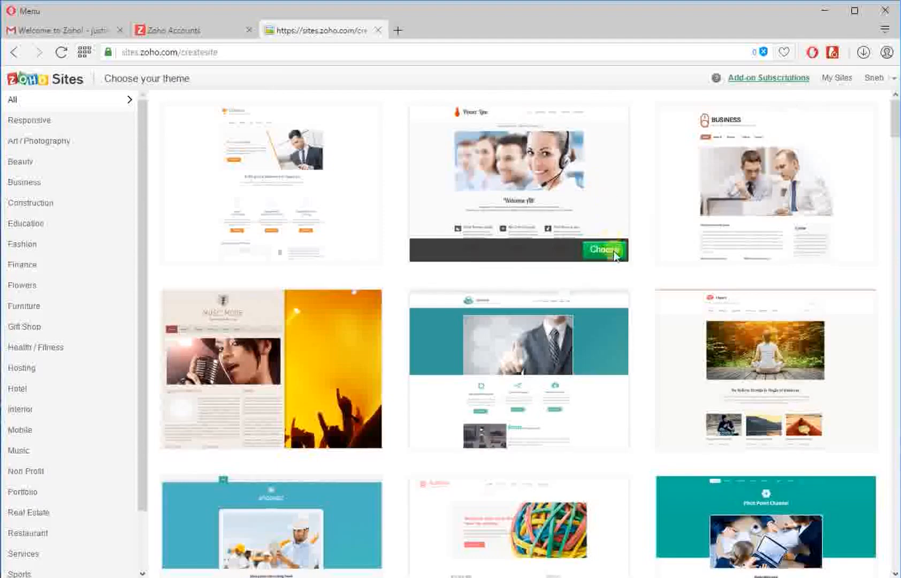
Choose the dark concert-crowd theme from the theme gallery for the new site
scroll("down", 3)
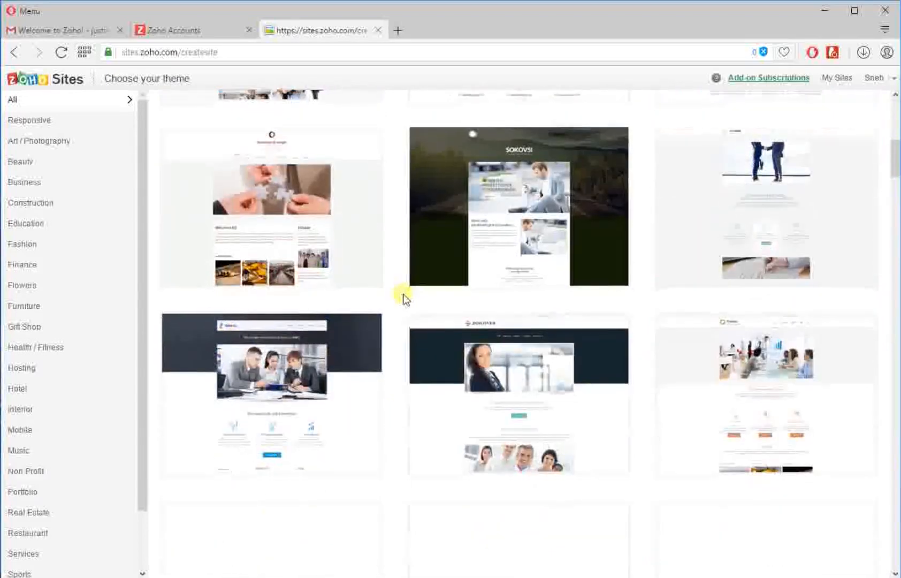
scroll("down", 3)
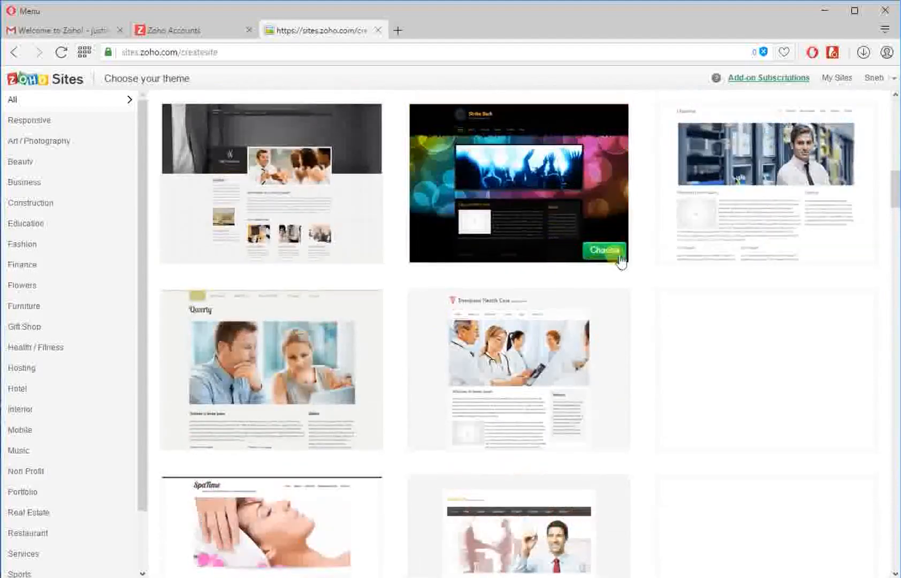
left_click(603, 251)
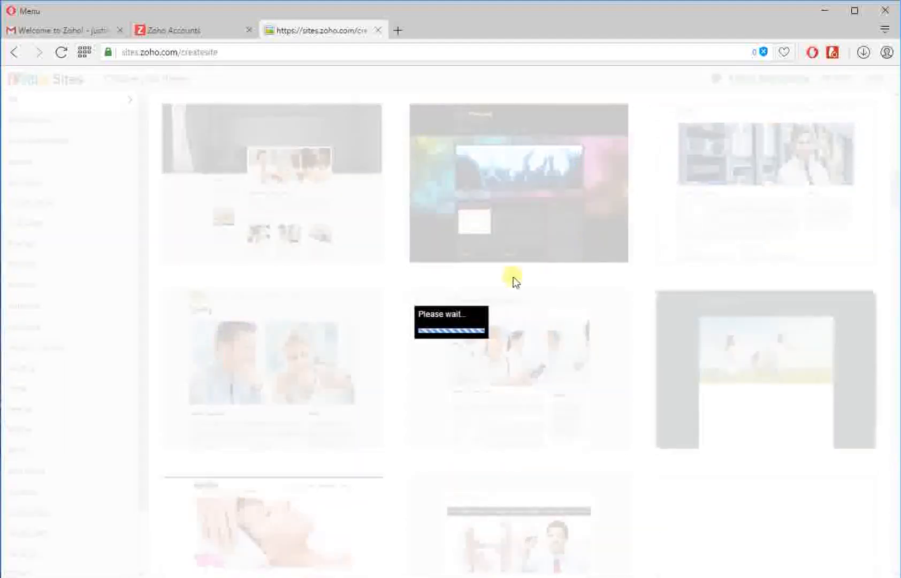
left_click(518, 183)
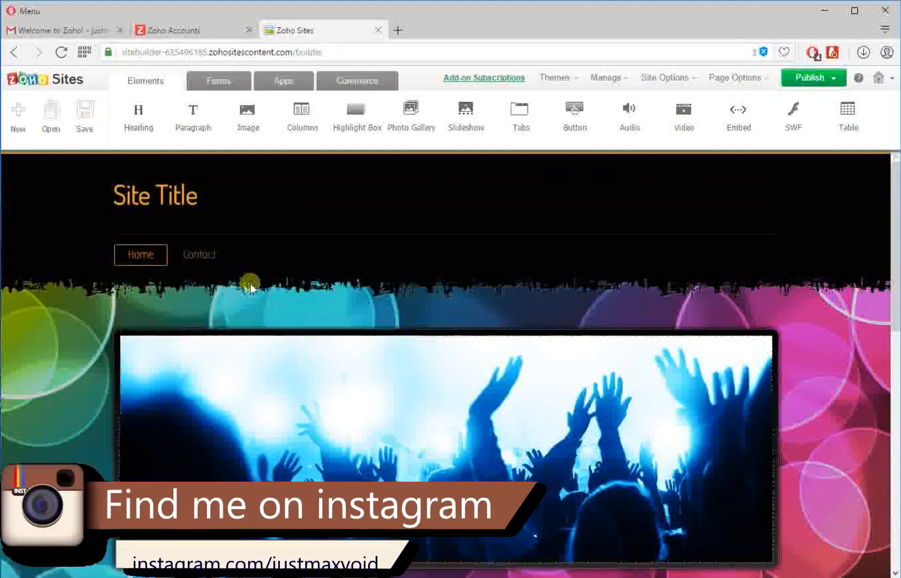
Publish the site so it goes live at justmaxvoid.in
scroll("down", 3)
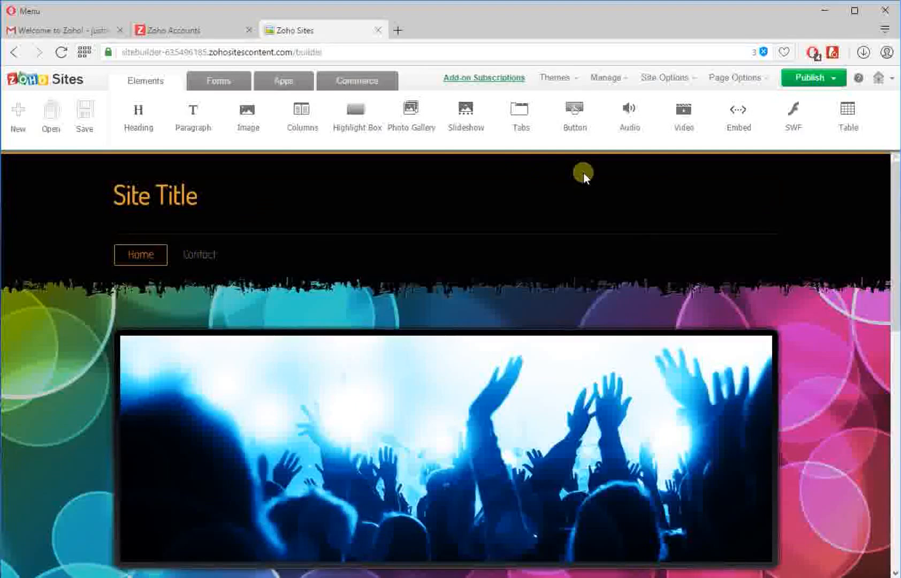
left_click(812, 77)
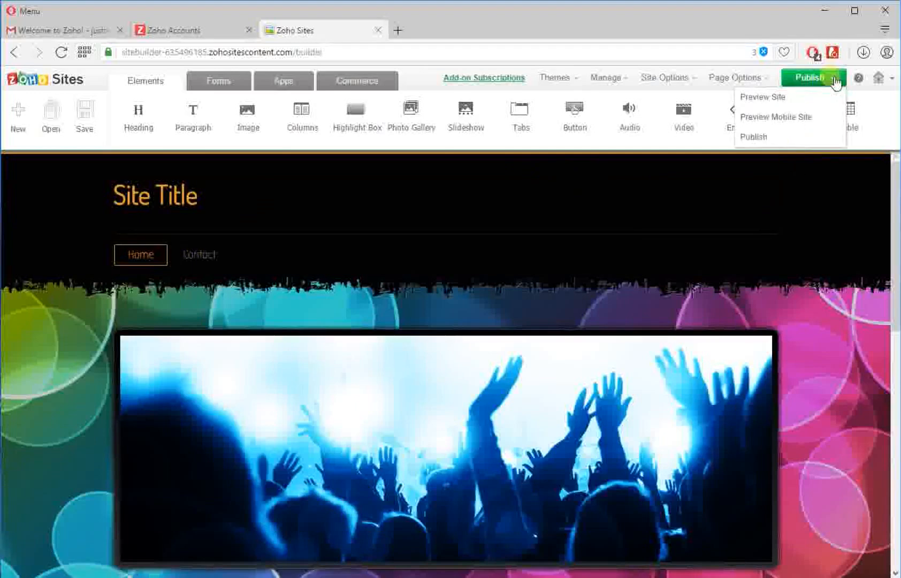
left_click(754, 137)
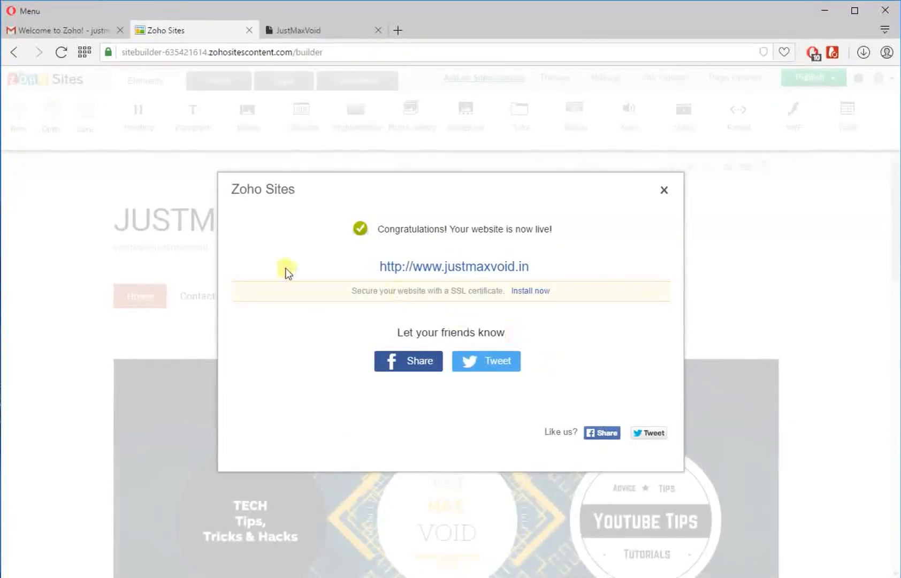
left_click_drag(378, 229, 497, 229)
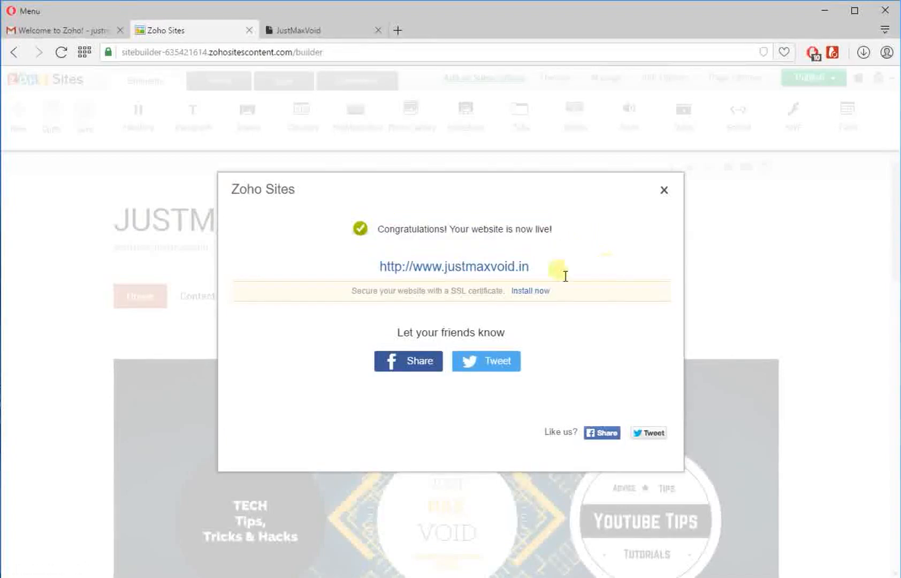
double_click(451, 267)
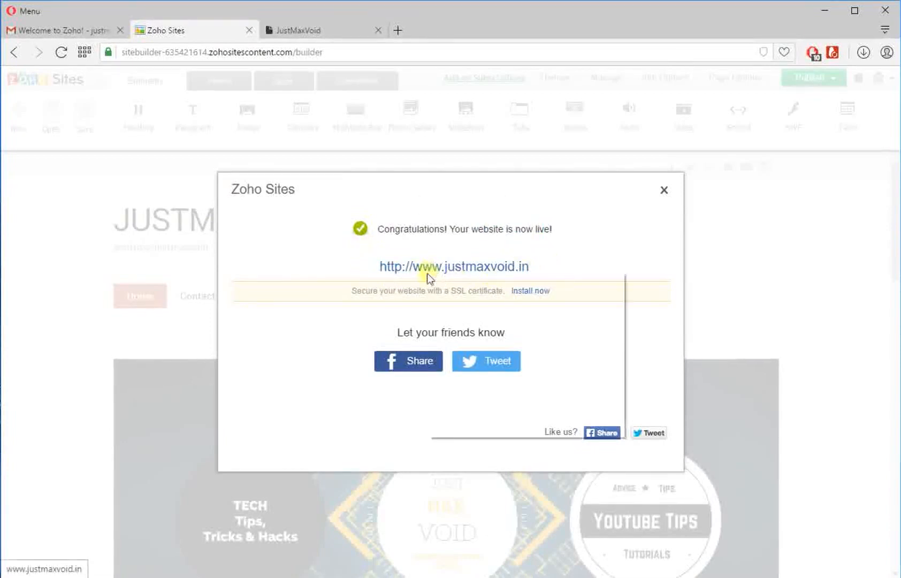
left_click(452, 266)
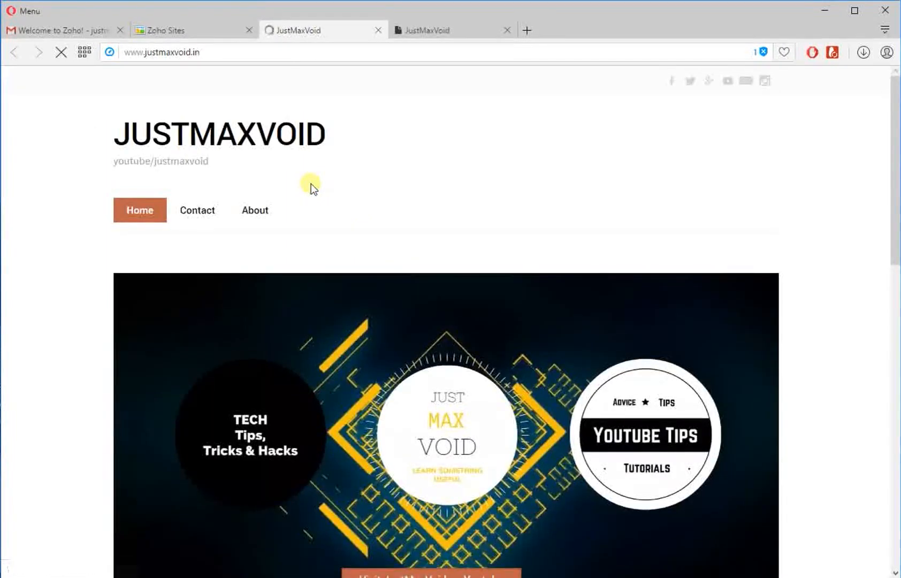
Scroll through the live JUSTMAXVOID homepage and its placeholder sections
scroll("down", 3)
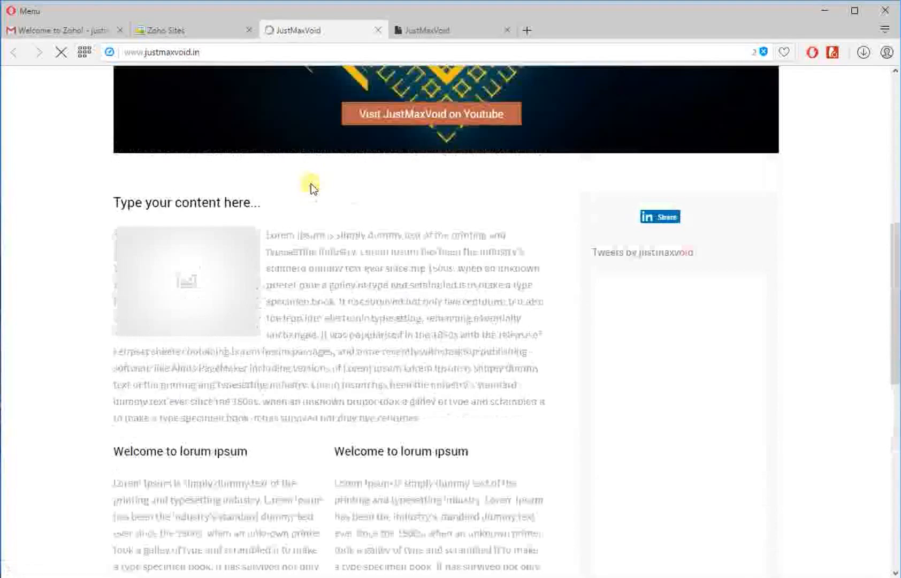